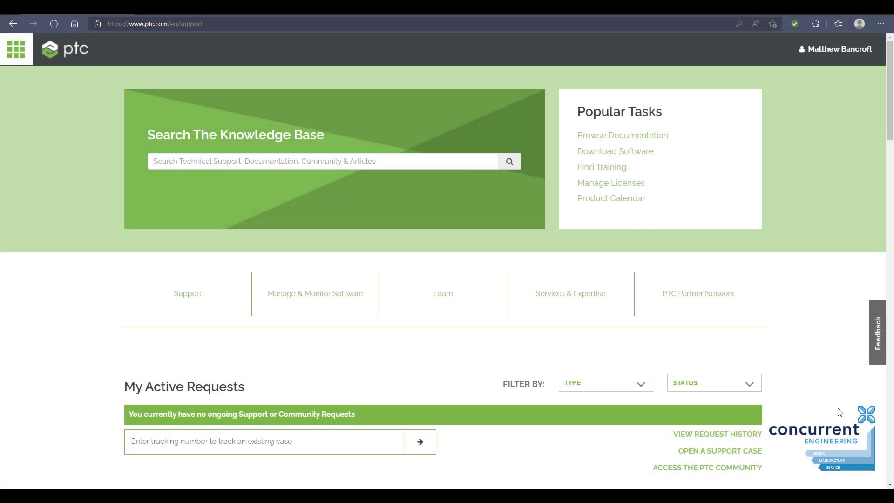
mouse_move(831, 443)
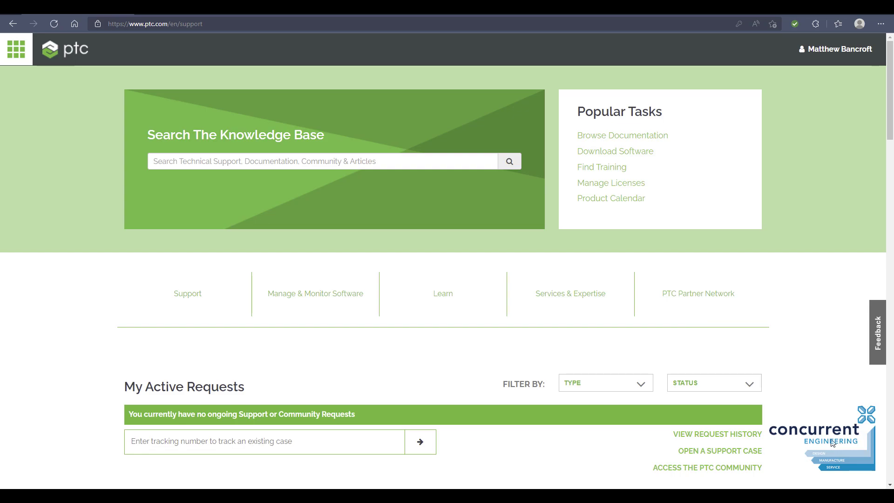
mouse_move(611, 182)
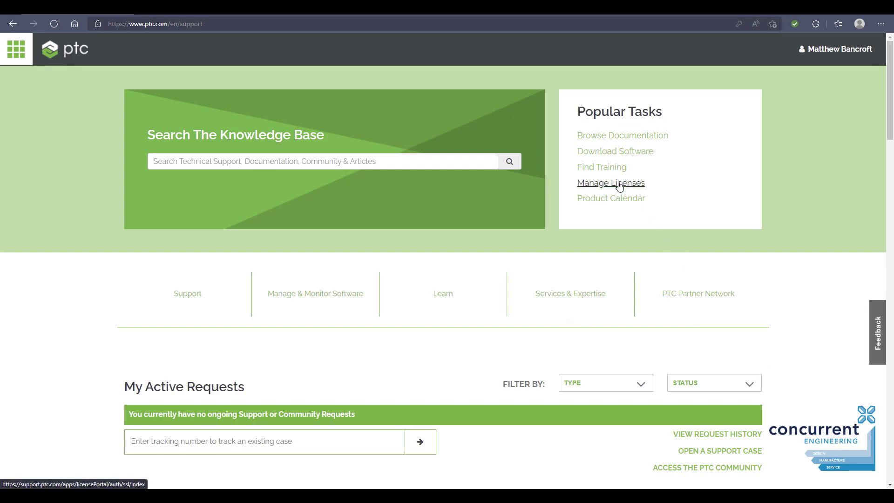
Reach Manage Licenses from Popular Tasks and reveal the License Actions menu choices
left_click(611, 182)
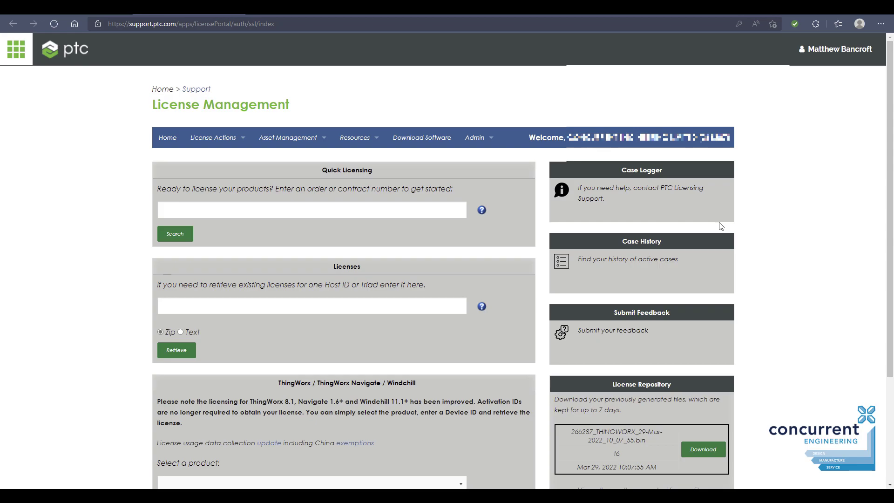
left_click(213, 138)
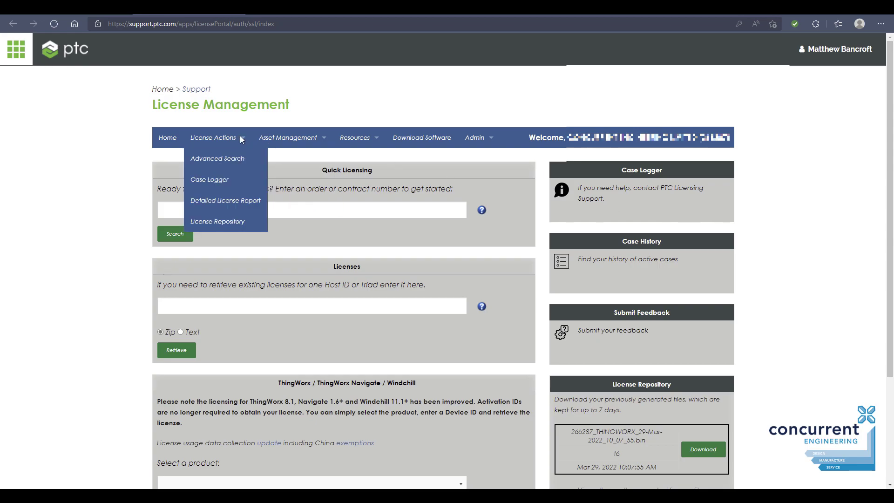
mouse_move(222, 158)
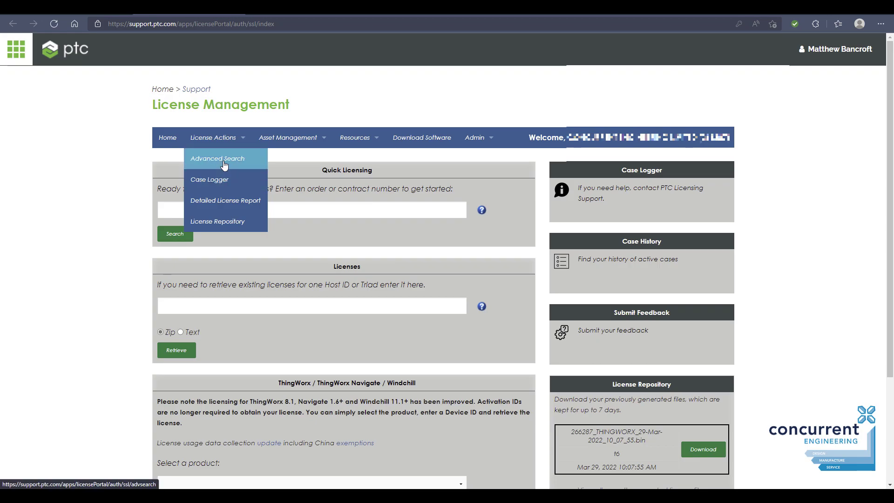
Run an Advanced Search filtered by the current machine's Host ID / Triad value
left_click(216, 158)
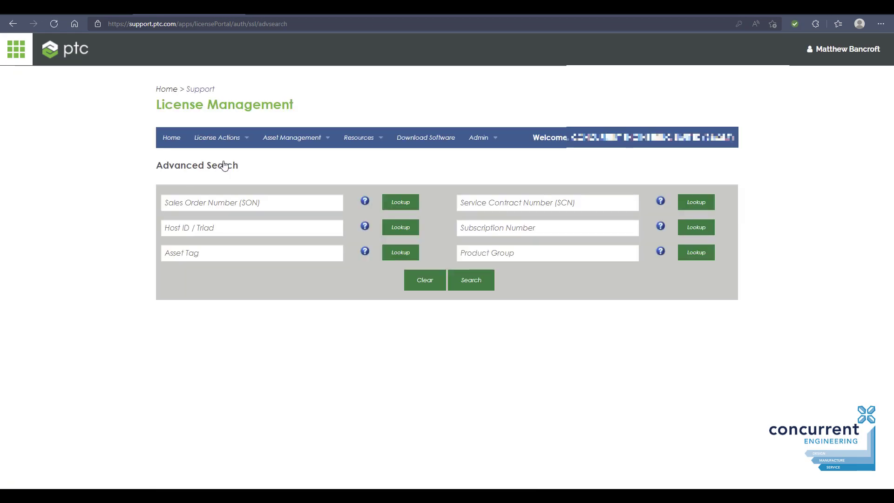
mouse_move(276, 200)
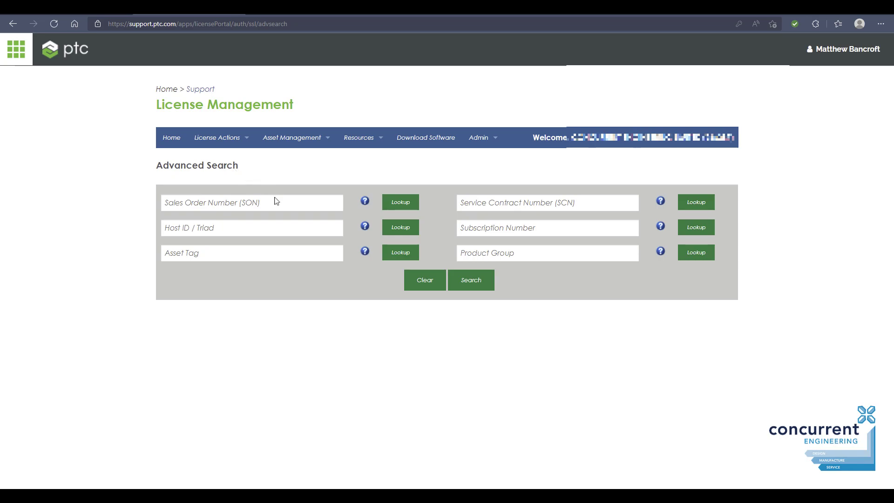
left_click(470, 280)
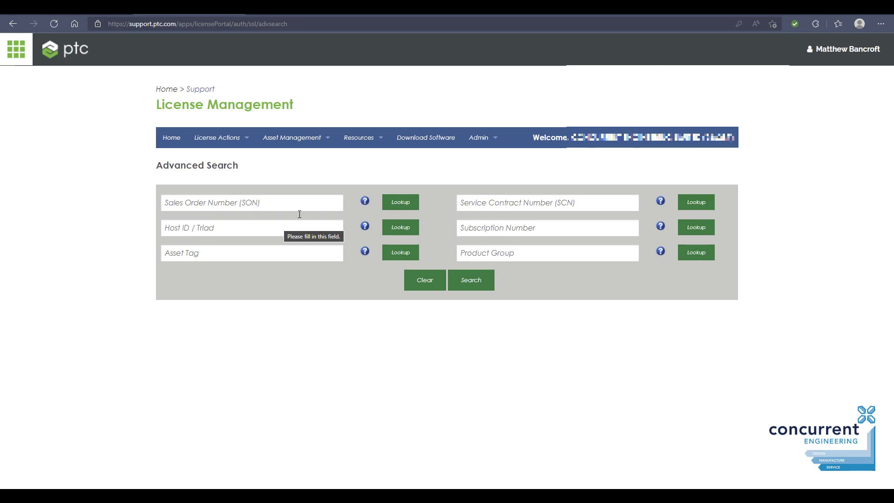
mouse_move(323, 240)
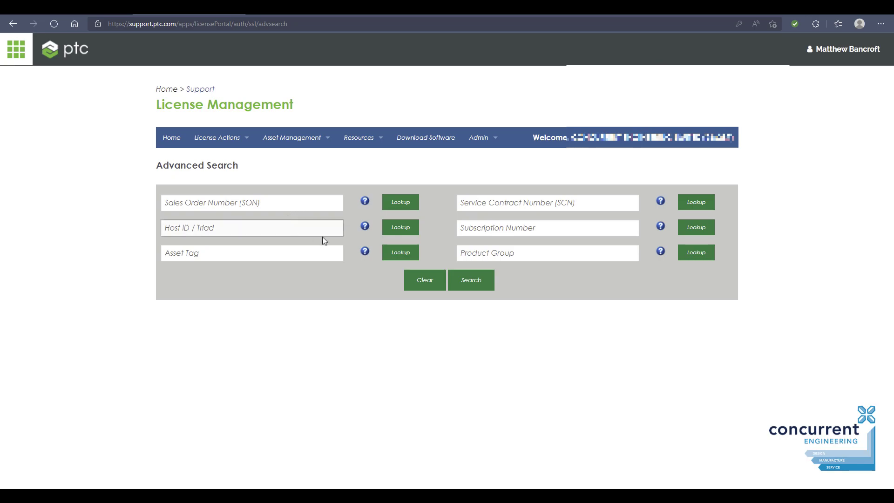
left_click(250, 227)
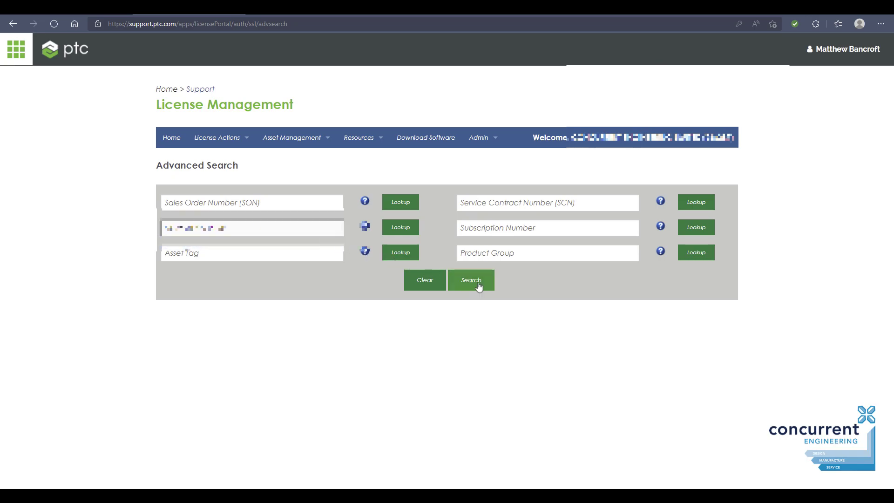
left_click(470, 281)
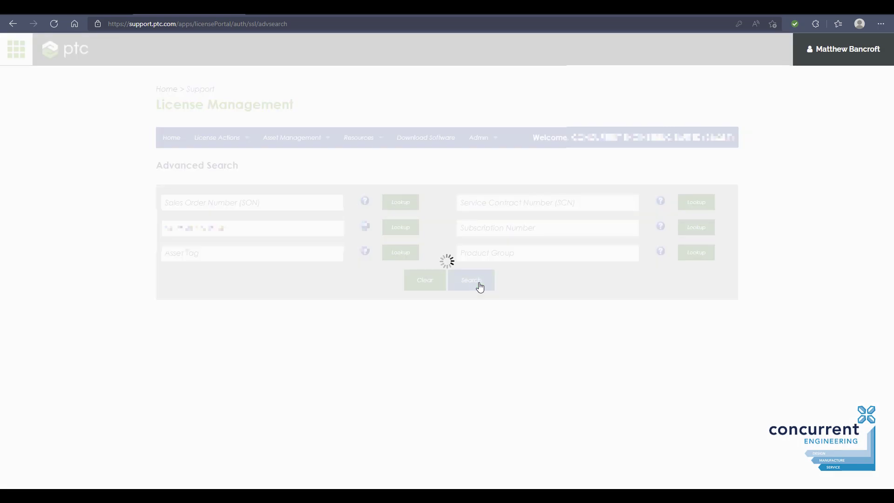
Review the 40 installed Creo licenses returned and the license action buttons below the table
left_click(467, 281)
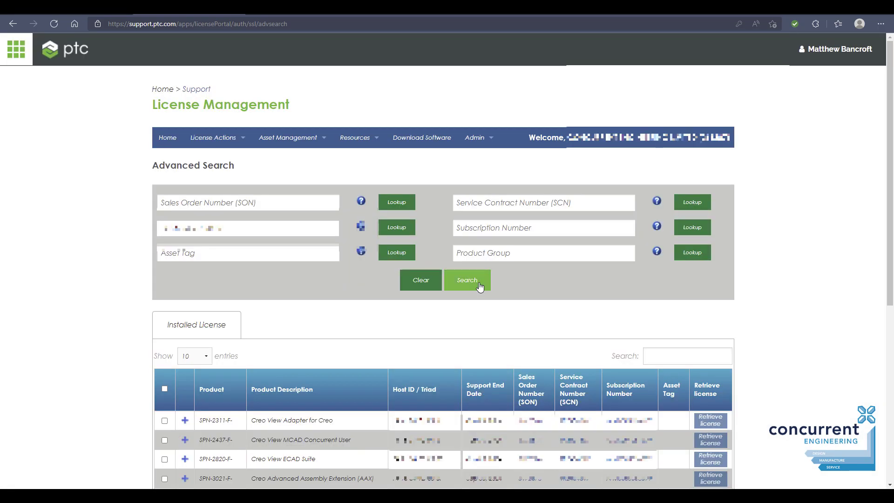
mouse_move(593, 297)
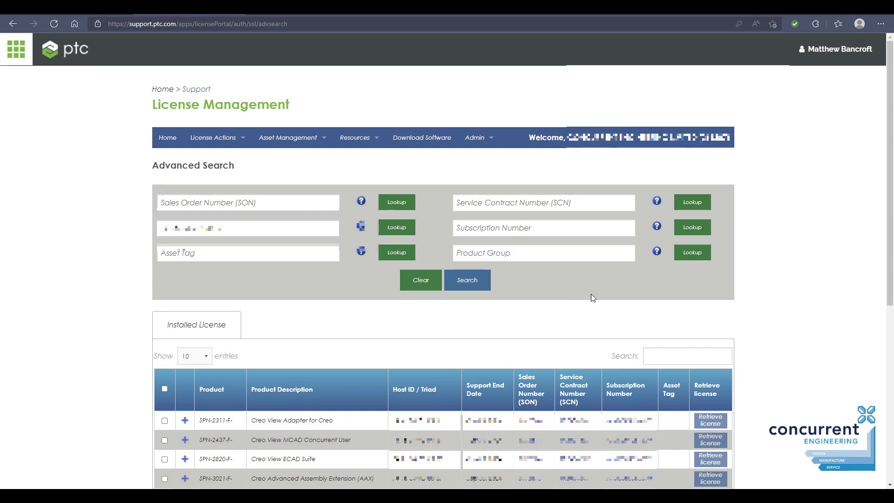
mouse_move(781, 316)
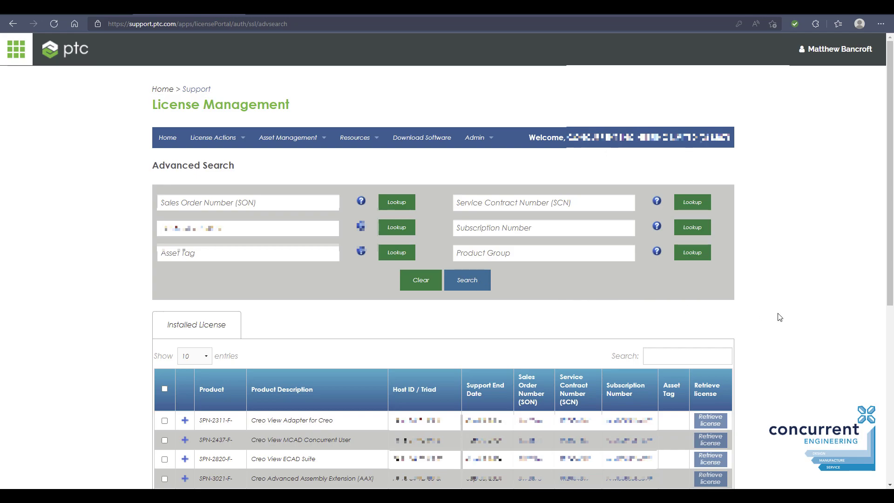
scroll("down", 3)
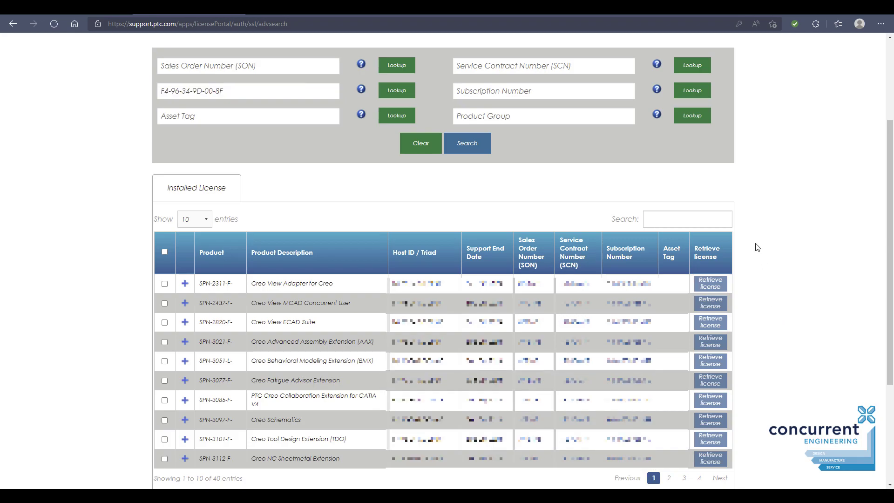
scroll("down", 3)
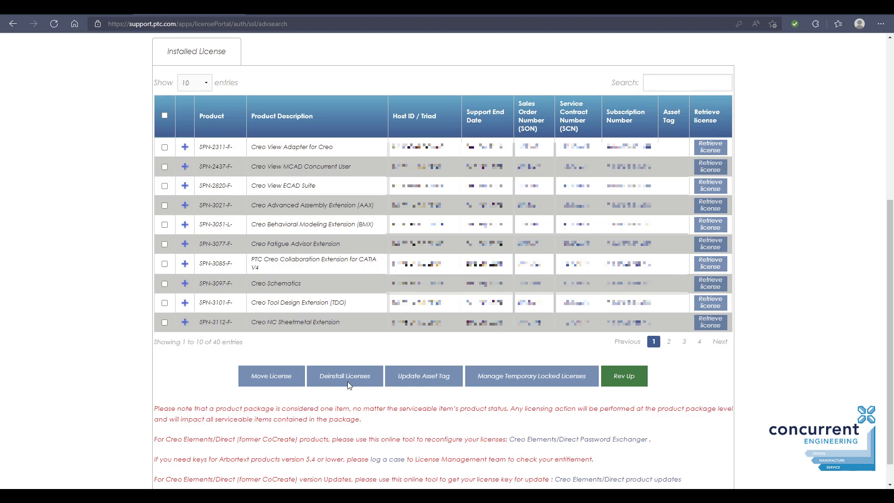
mouse_move(624, 375)
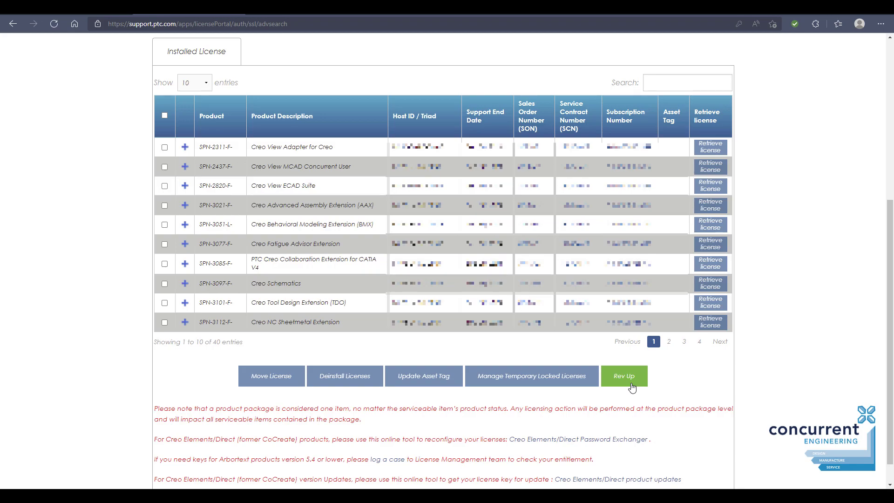
mouse_move(274, 380)
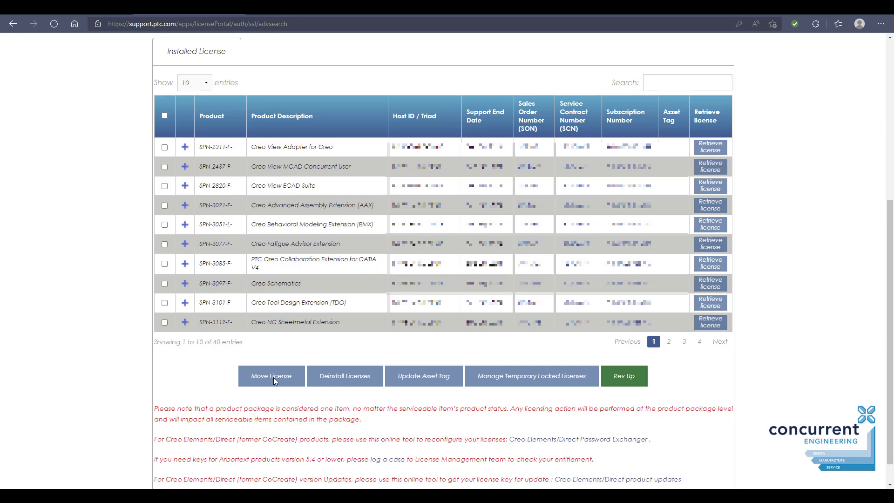
mouse_move(167, 141)
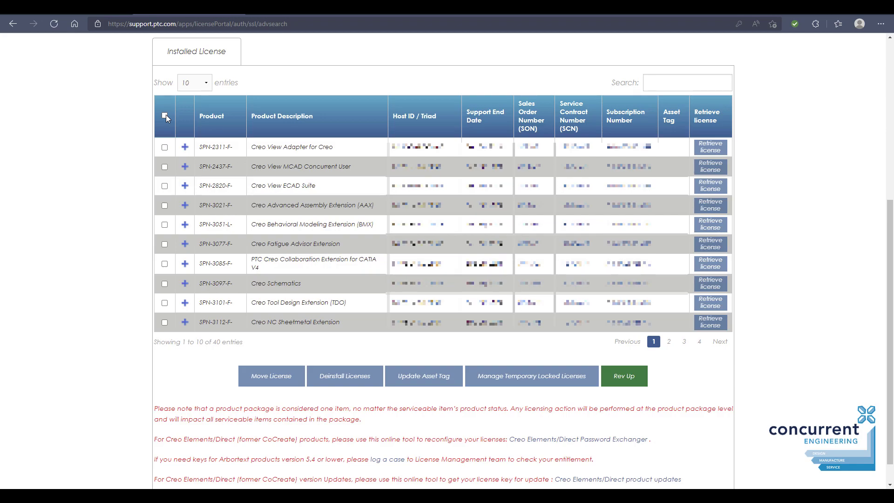
Select all listed licenses via the header checkbox and launch the Move License dialog
left_click(164, 116)
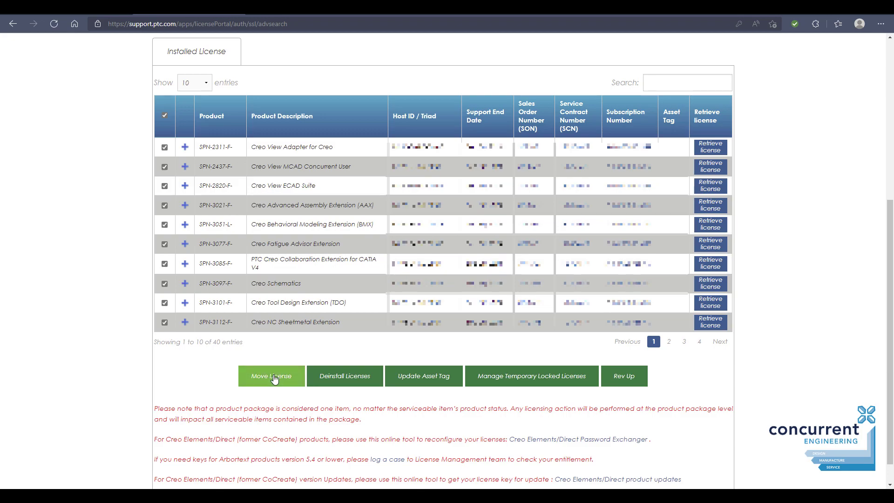
left_click(271, 375)
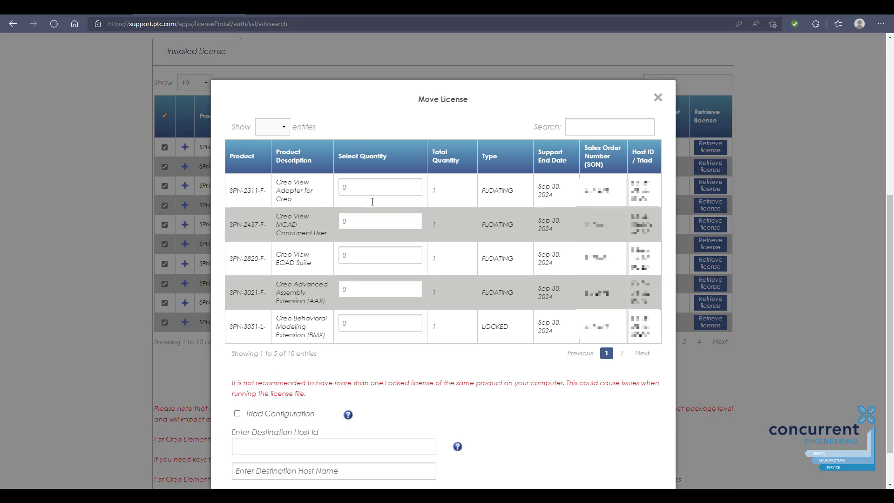
mouse_move(356, 189)
type("1")
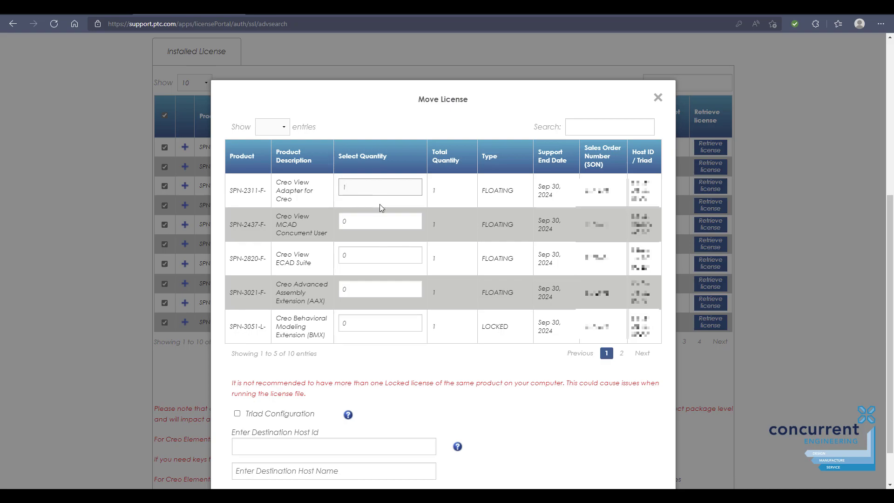
Enter destination host ID 12-34-56-AB-CD and host name NEW__MACHINE01 in the Move License dialog
left_click(400, 254)
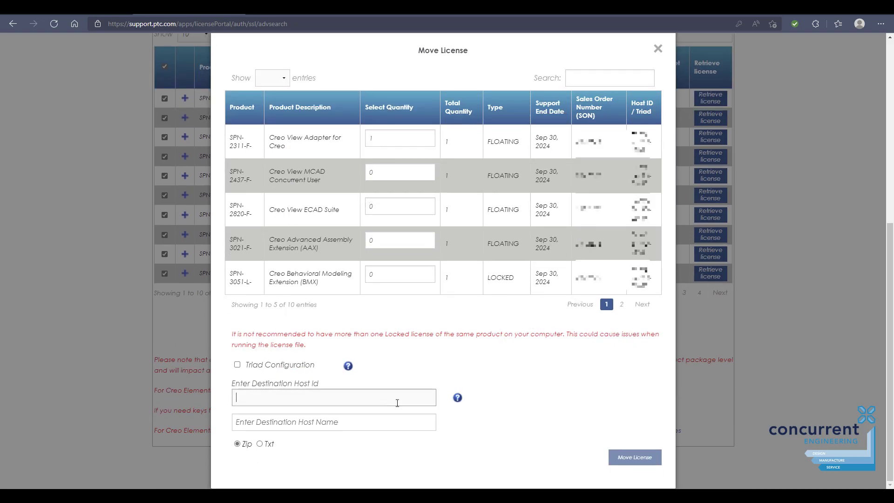
type("12-")
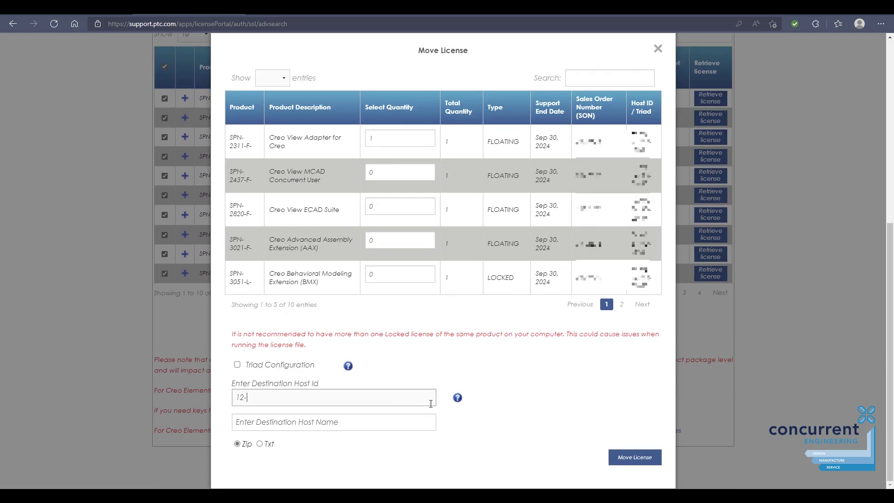
type("34-56-AB")
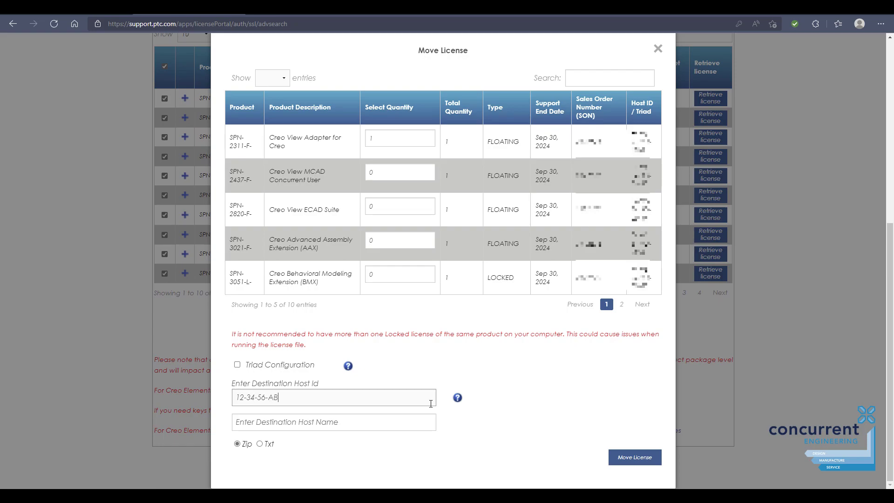
type("CD")
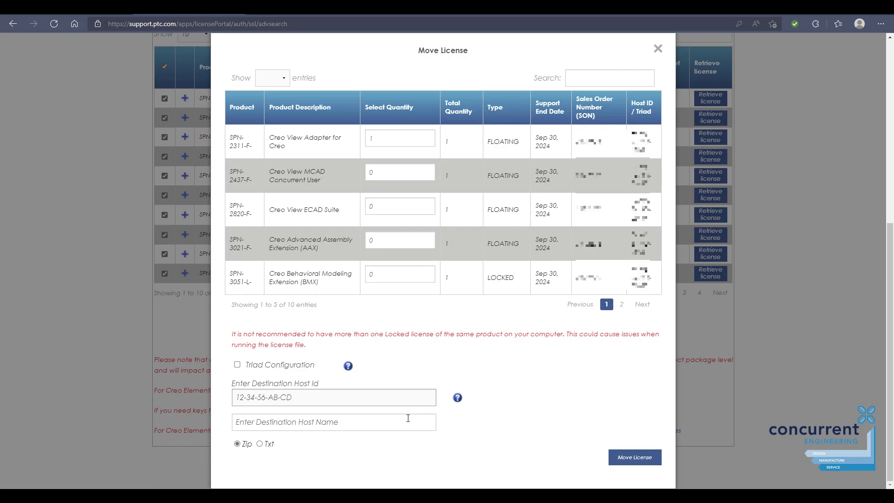
type("NEW")
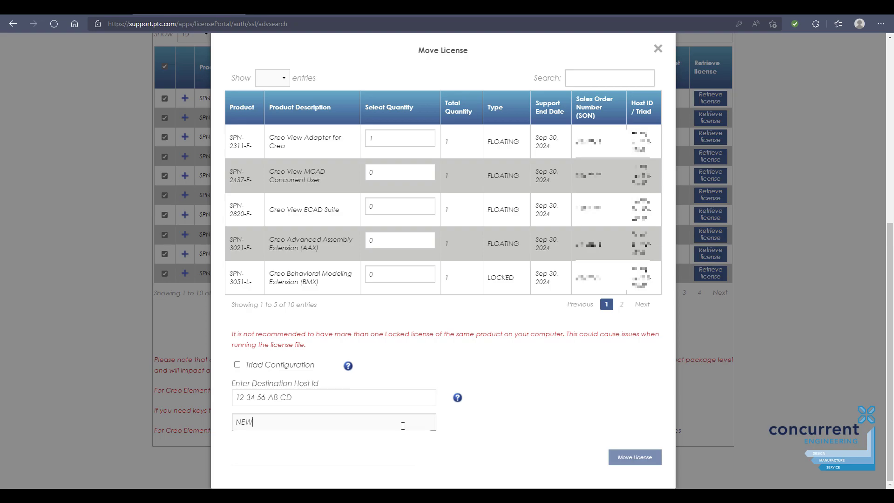
type("__MACHINE01")
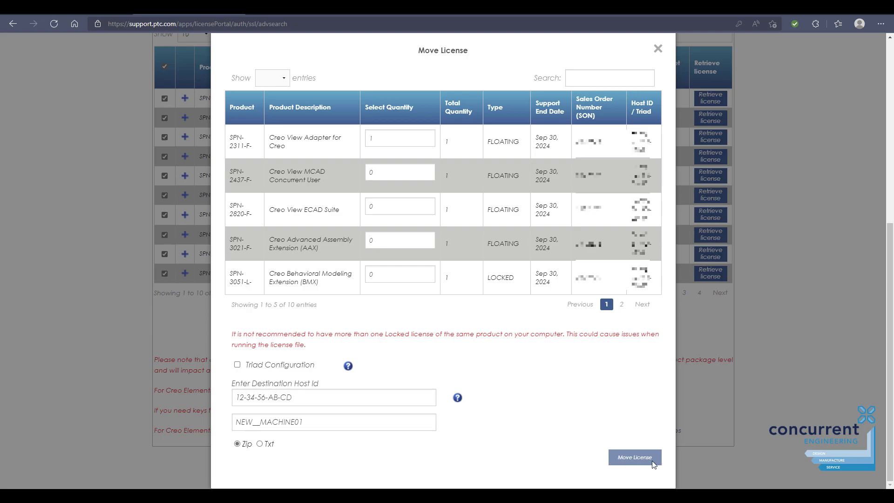
Submit and confirm the move of the selected licenses as a Zip file
left_click(634, 456)
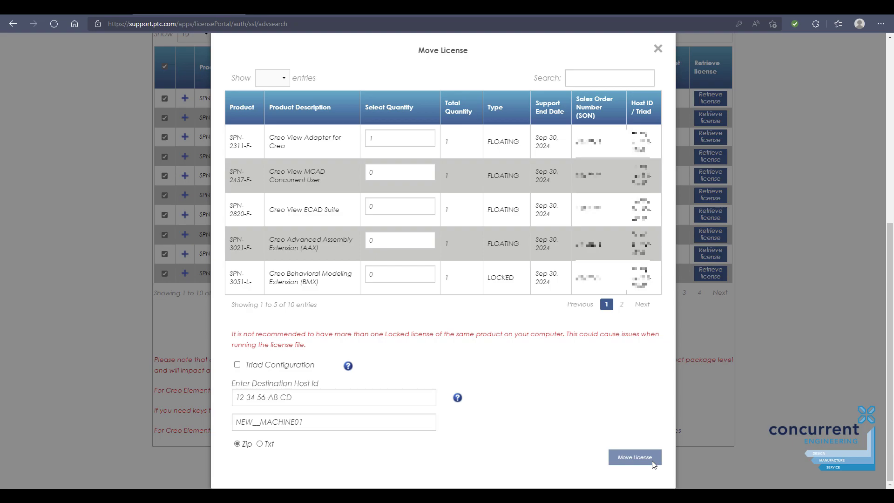
left_click(633, 456)
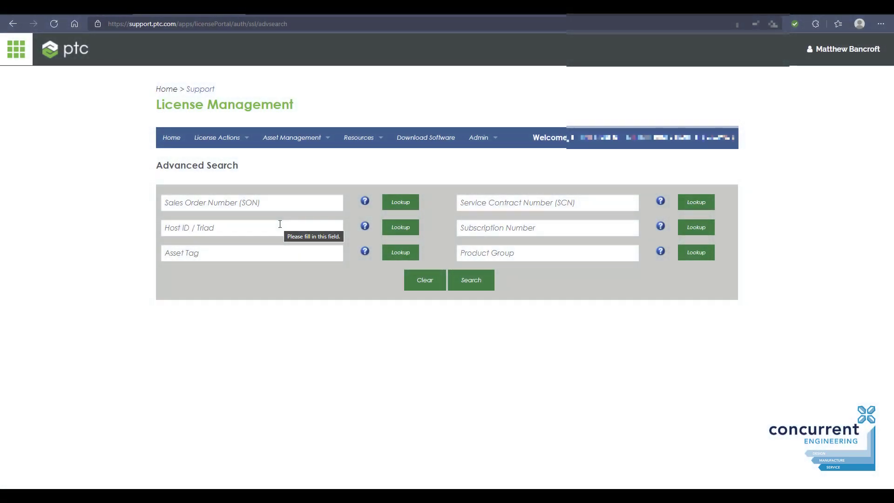
mouse_move(326, 240)
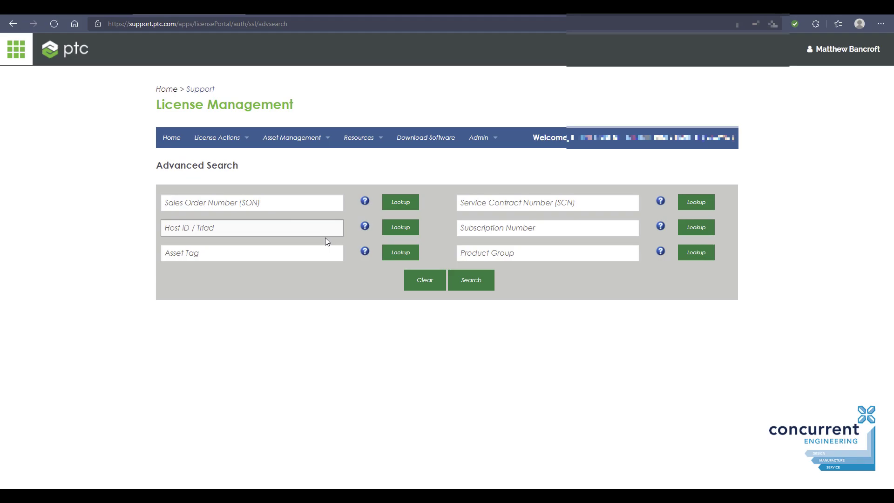
Search by the suggested host ID and review the 40 licenses now assigned to it
left_click(251, 228)
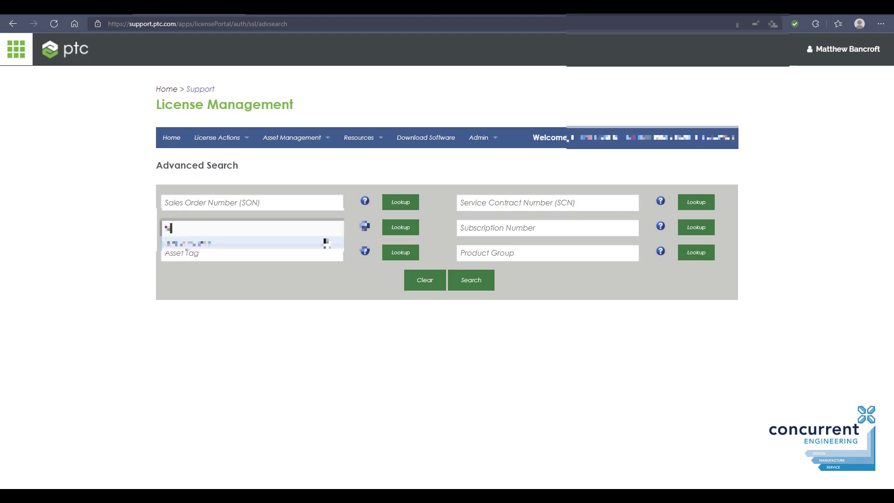
left_click(467, 280)
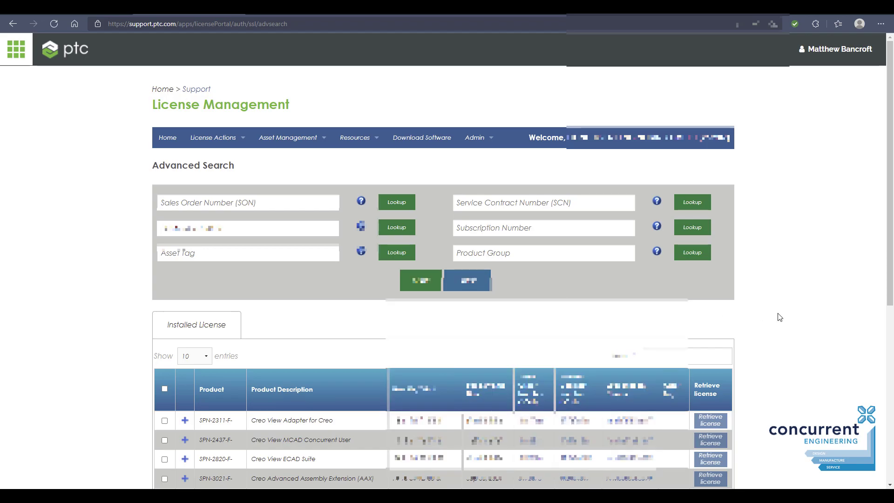
scroll("down", 3)
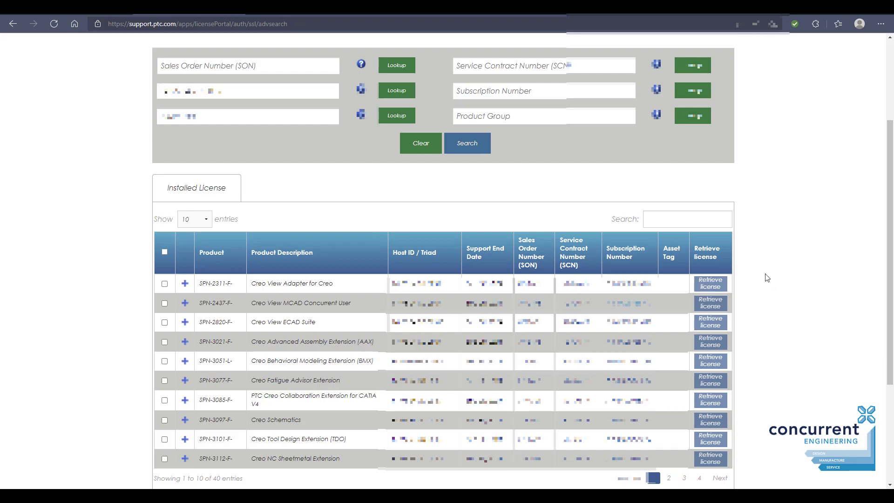
scroll("down", 3)
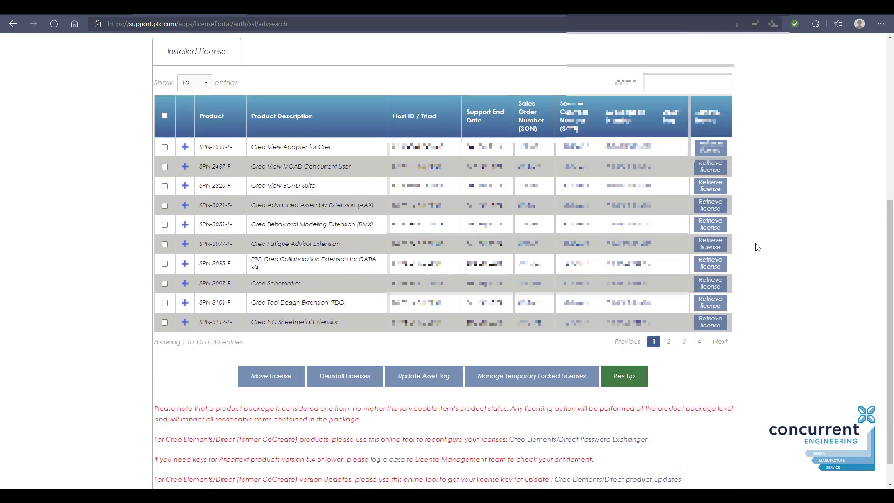
mouse_move(345, 375)
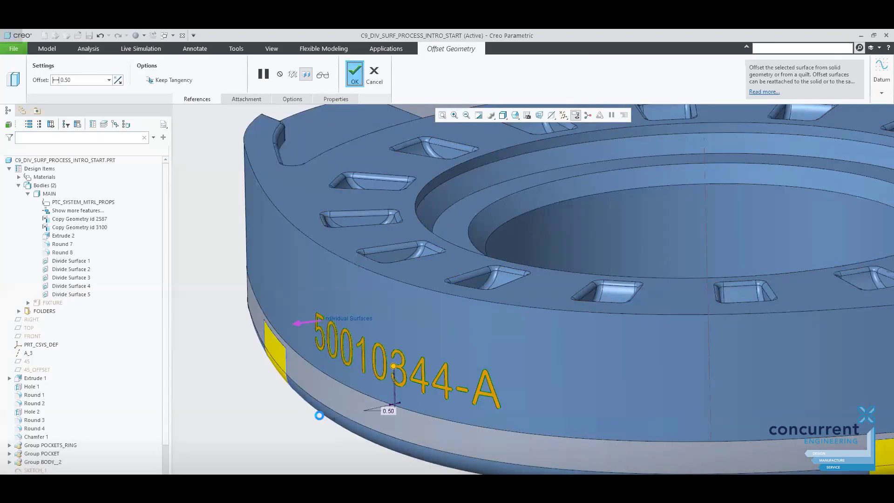
Accept Offset Geometry 1 at 0.50 on the lettering surfaces and return to the Model commands
left_click(354, 69)
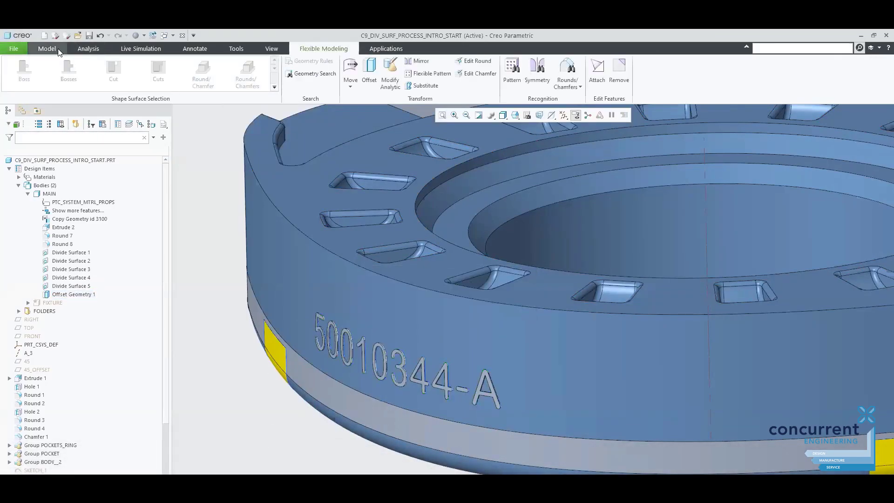
left_click(46, 47)
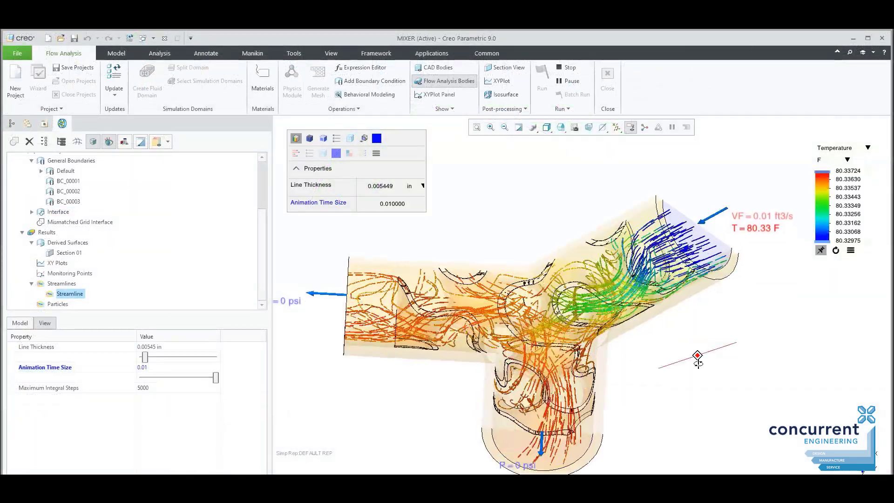
Show the MIXER model's Streamline result under Flow Analysis Results
left_click(77, 231)
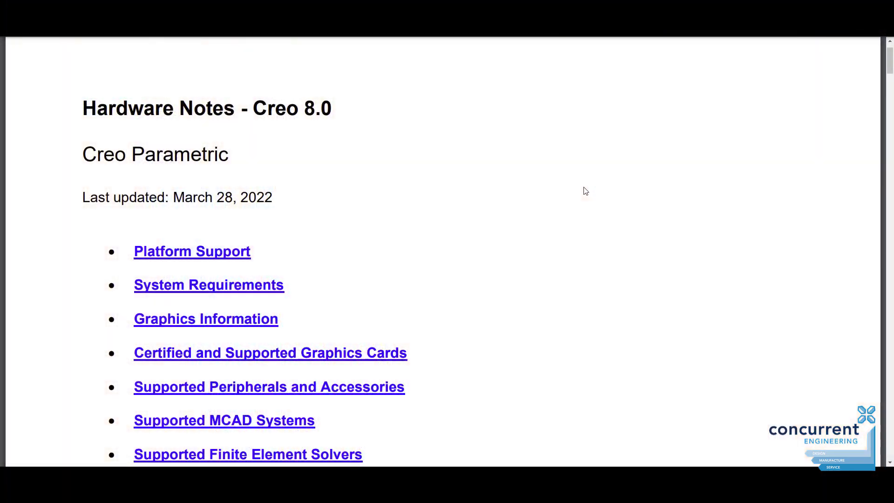
Jump to the Platform Support table of supported Windows versions in the Creo 8.0 Hardware Notes
scroll("down", 3)
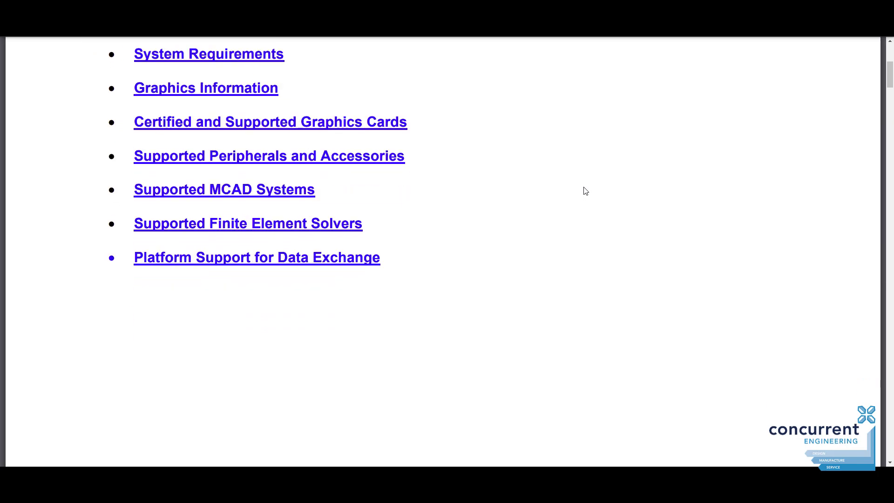
left_click(258, 257)
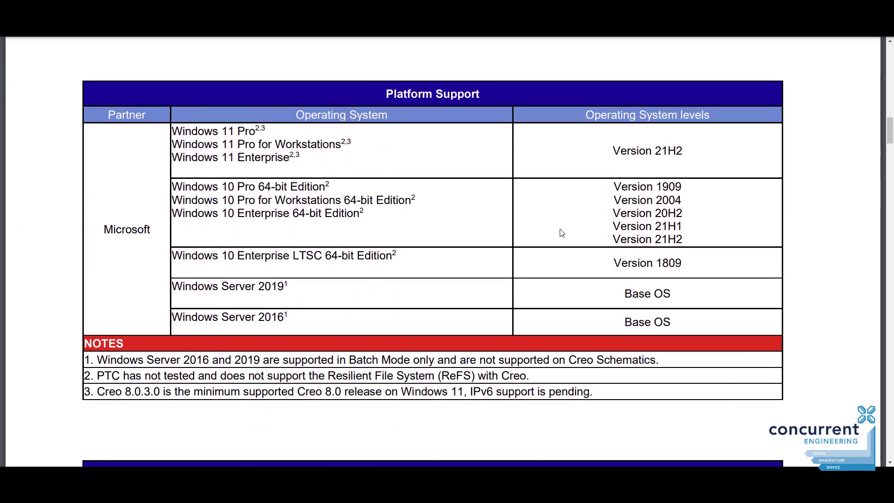
scroll("down", 3)
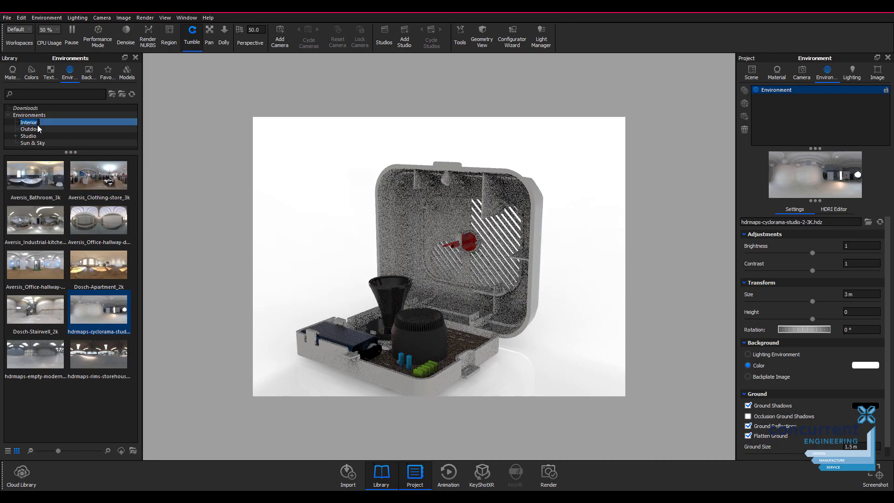
Browse the Interior folder of lighting environments in the KeyShot Library
double_click(34, 174)
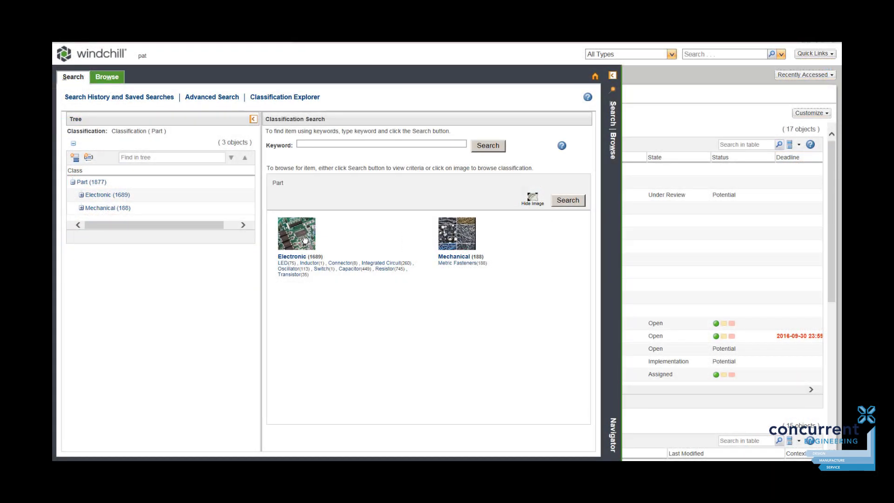
Filter the Electronic classification results to parts with Approved sourcing status (12 objects)
left_click(297, 233)
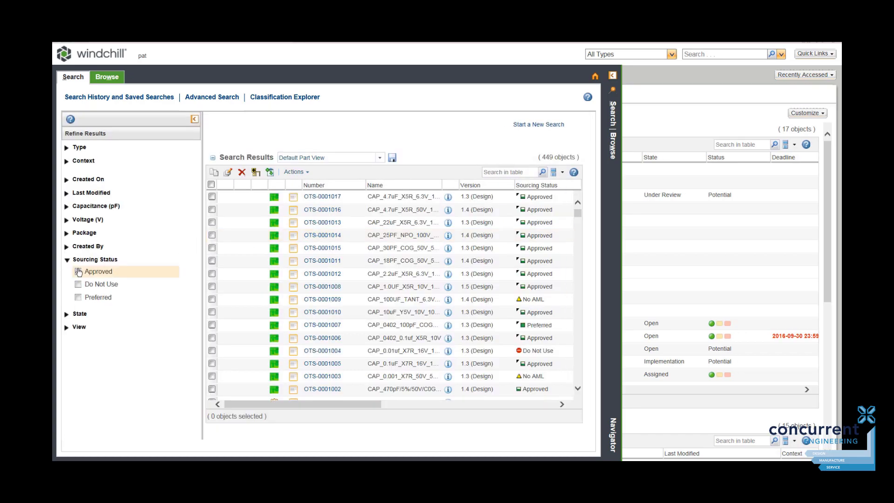
left_click(98, 271)
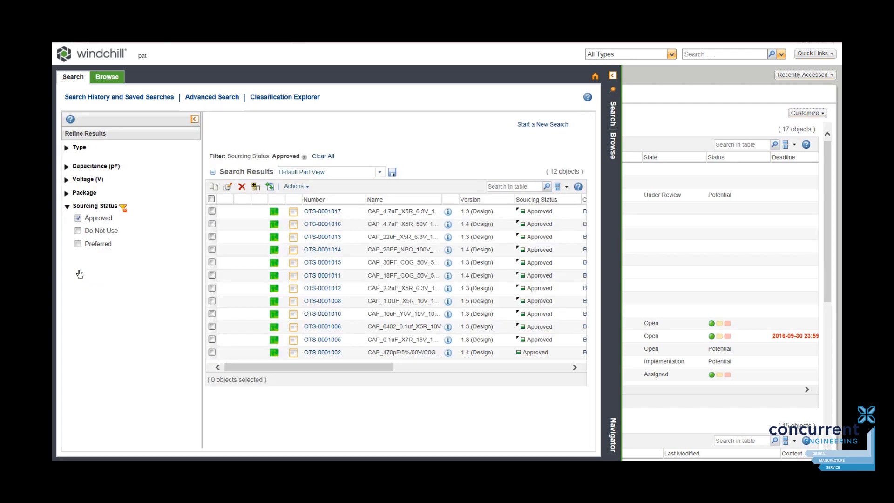
mouse_move(558, 264)
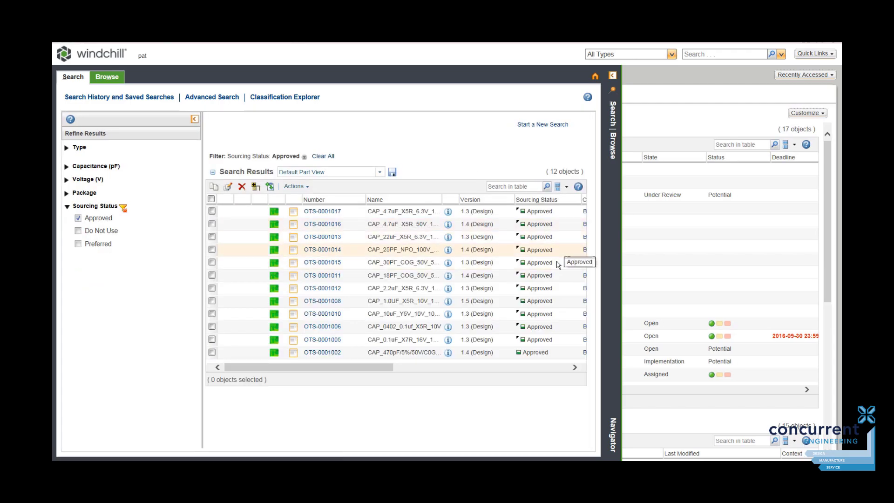
mouse_move(448, 212)
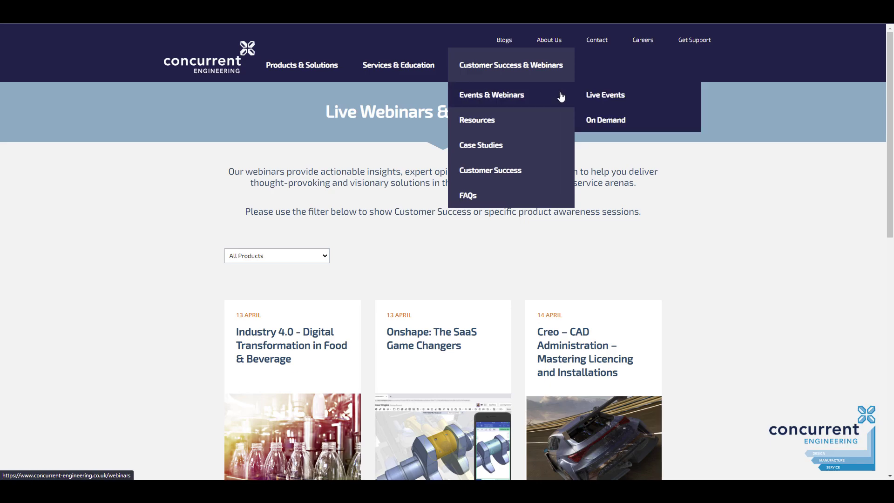
Browse the on-demand webinar cards such as Onshape, AR and IoT sessions
left_click(605, 120)
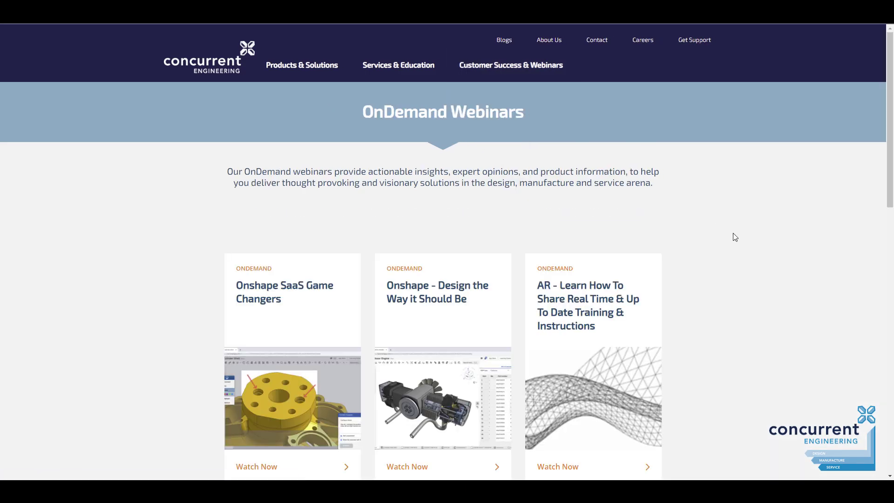
scroll("down", 3)
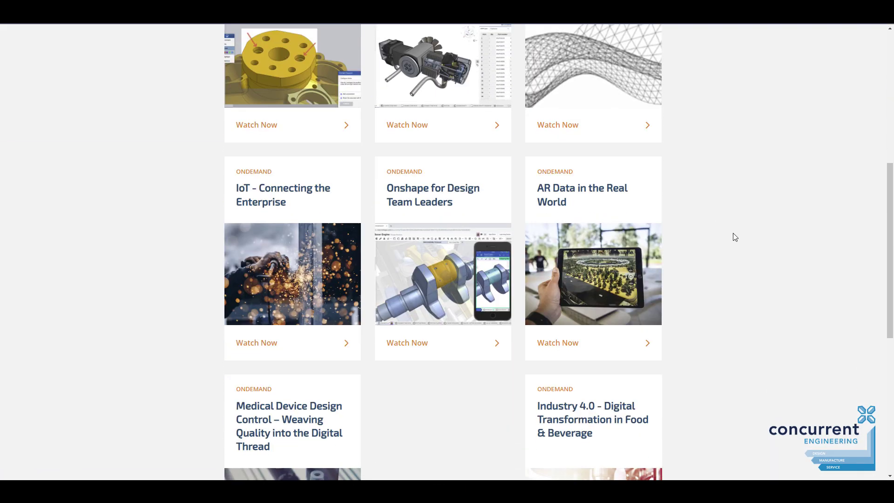
scroll("up", 3)
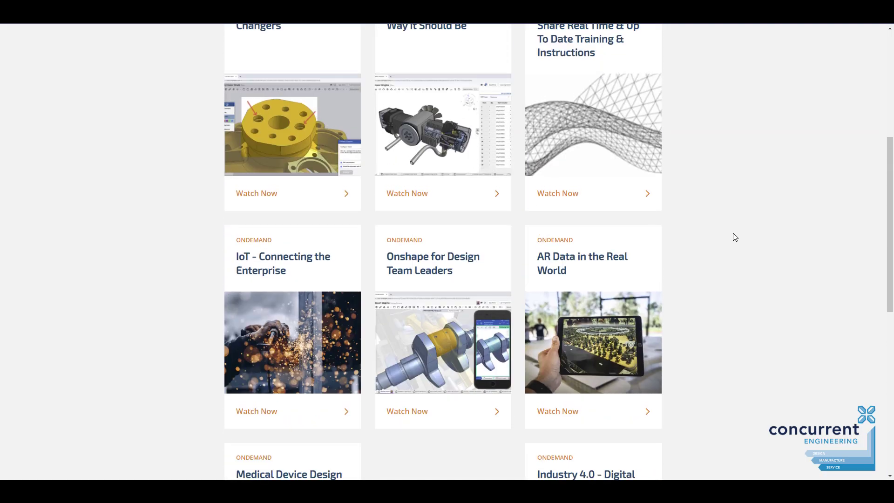
mouse_move(445, 264)
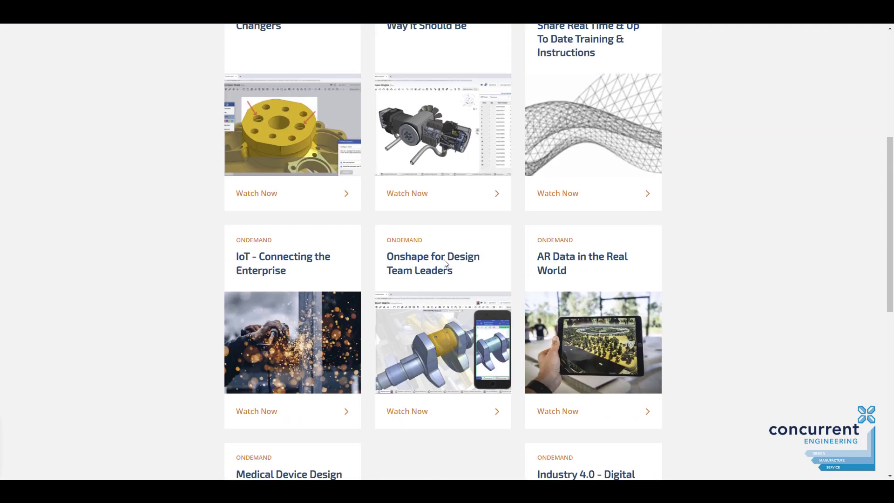
scroll("up", 3)
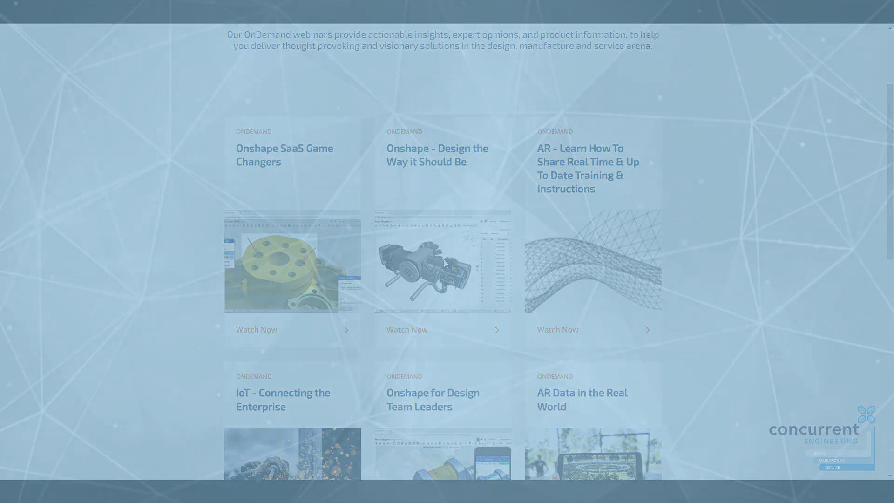